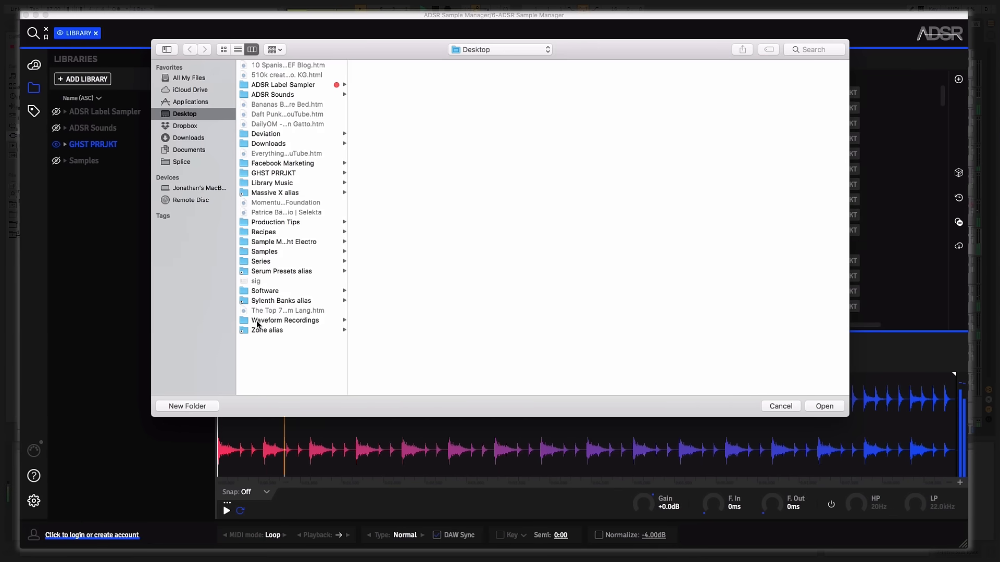
Add the Desktop's Waveform Recordings folder as a library and let it scan (4867 files).
{"action": "left_click", "coordinate": [823, 407]}
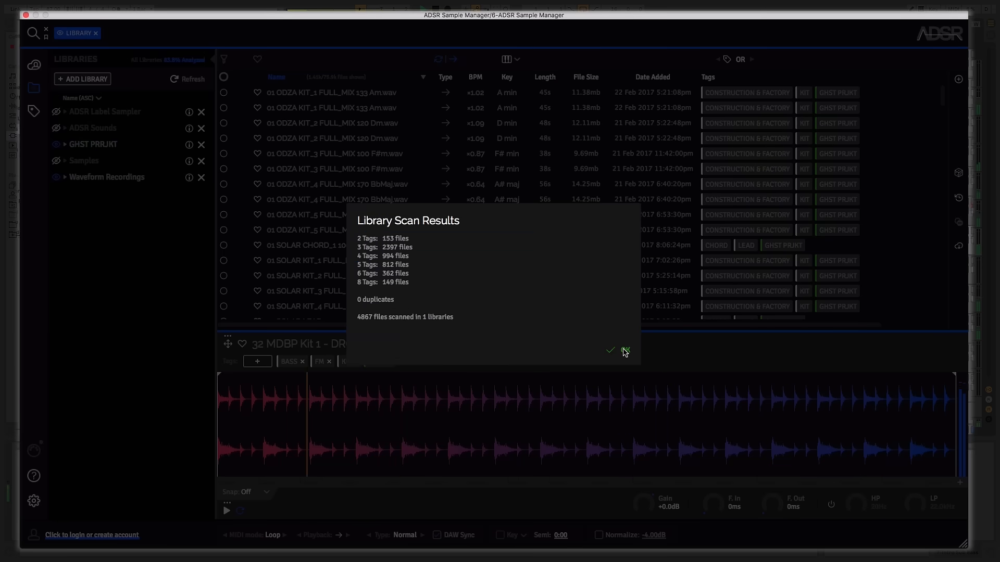
Dismiss the scan results and filter the list by the VOX and KIT tag suggestions.
{"action": "left_click", "coordinate": [624, 351]}
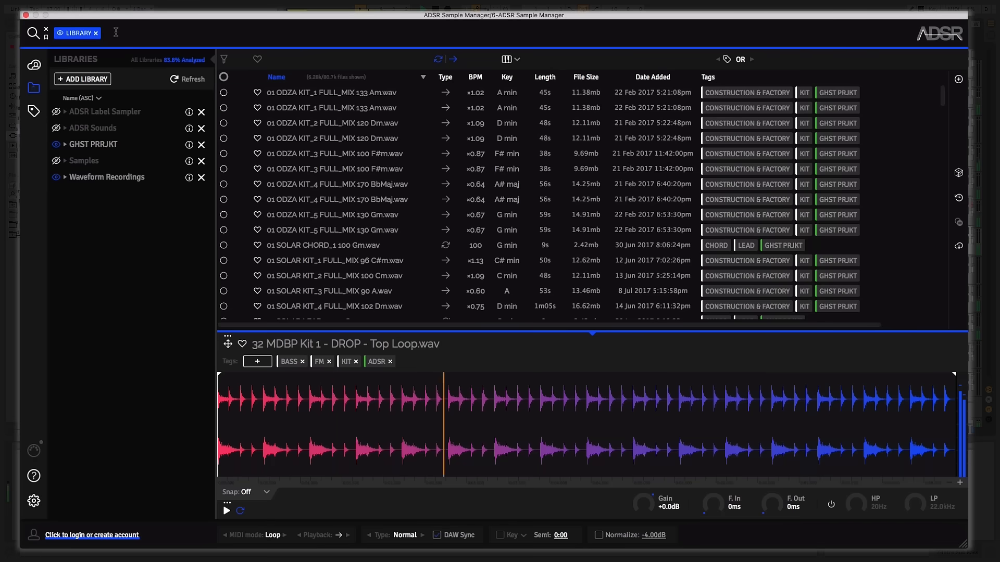
{"action": "type", "text": "vox"}
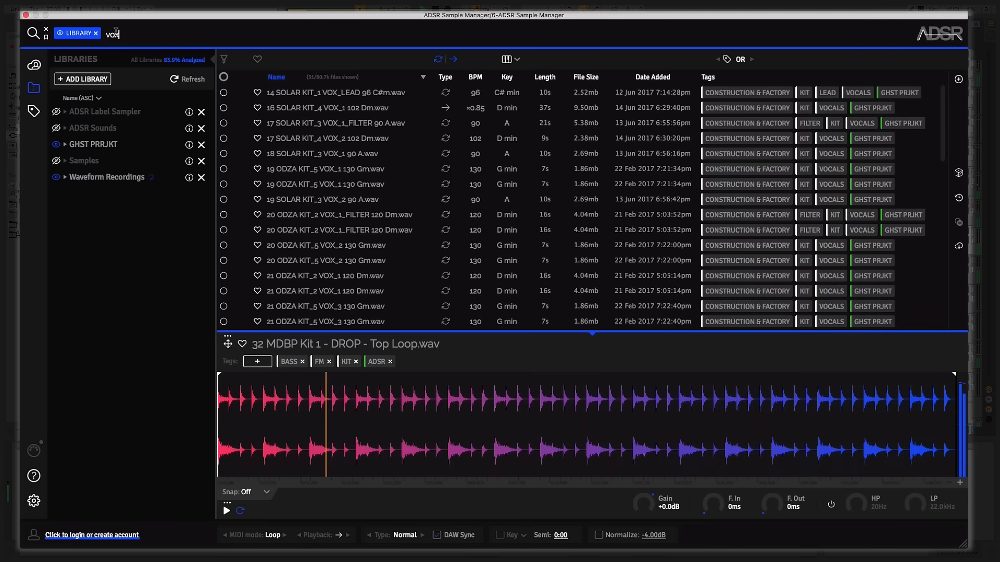
{"action": "type", "text": "k"}
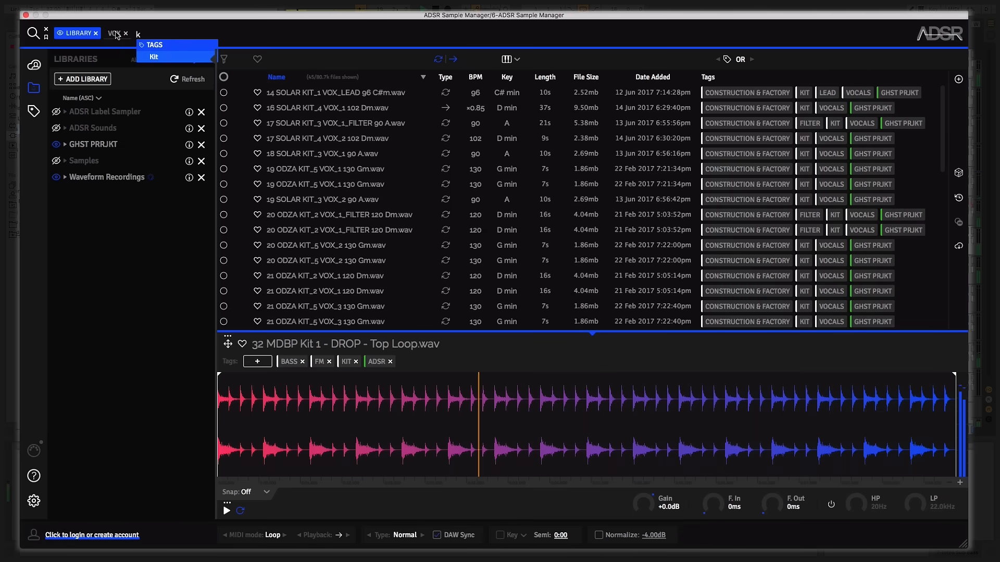
{"action": "type", "text": "it"}
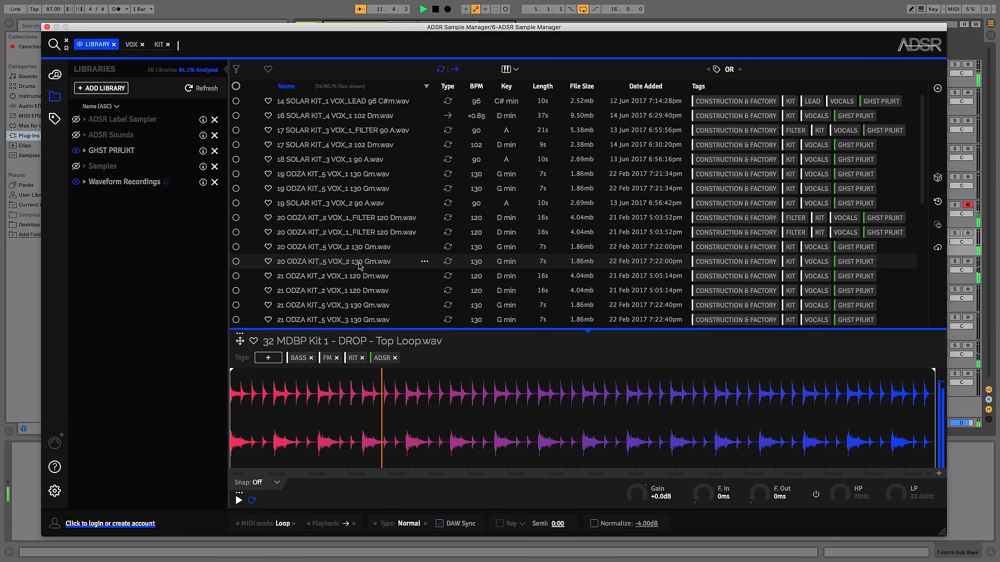
Load 26 ODZA KIT_1 VOX_2 for preview with Key matching on and set to E.
{"action": "scroll", "scroll_direction": "down", "scroll_amount": 3}
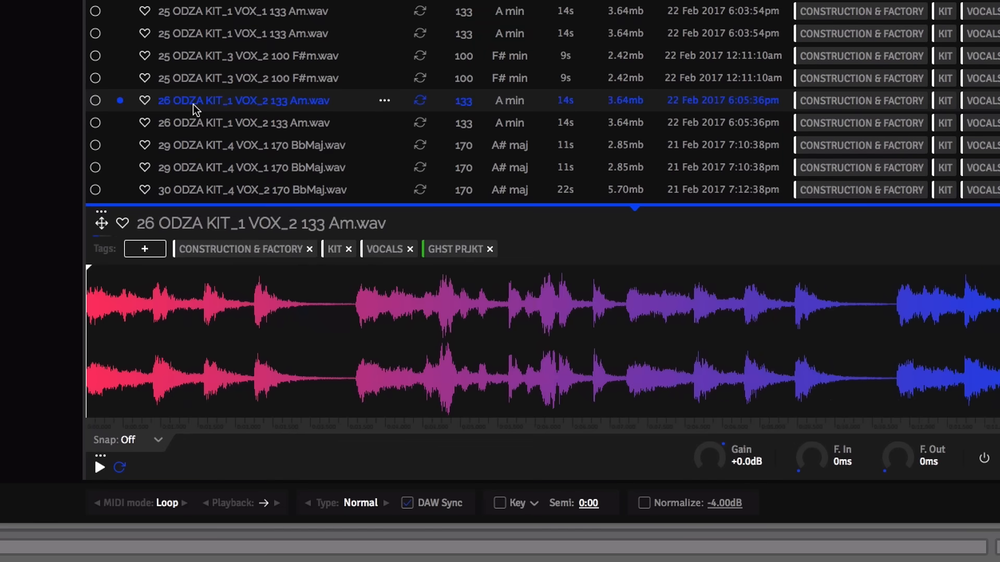
{"action": "mouse_move", "coordinate": [484, 507]}
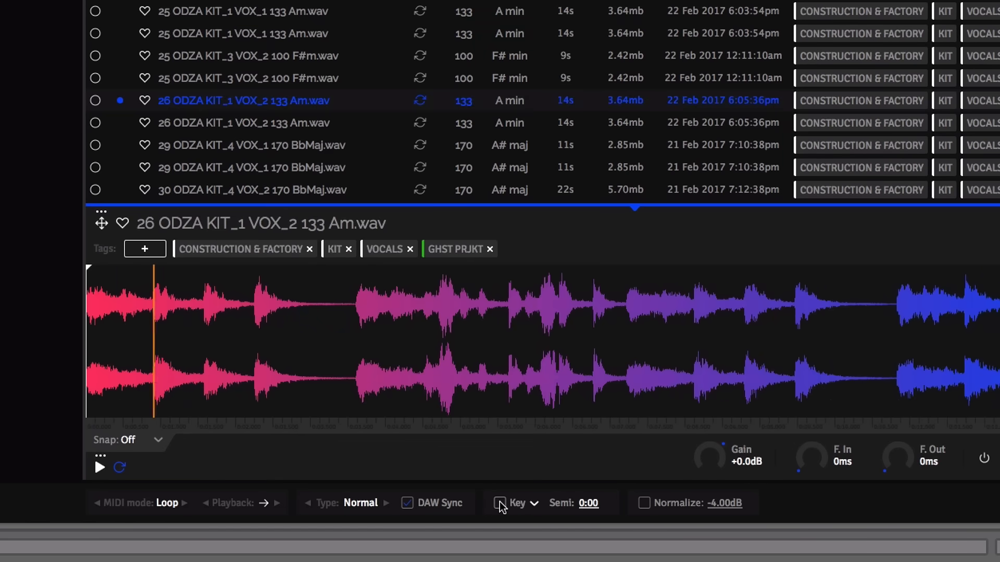
{"action": "left_click", "coordinate": [500, 504]}
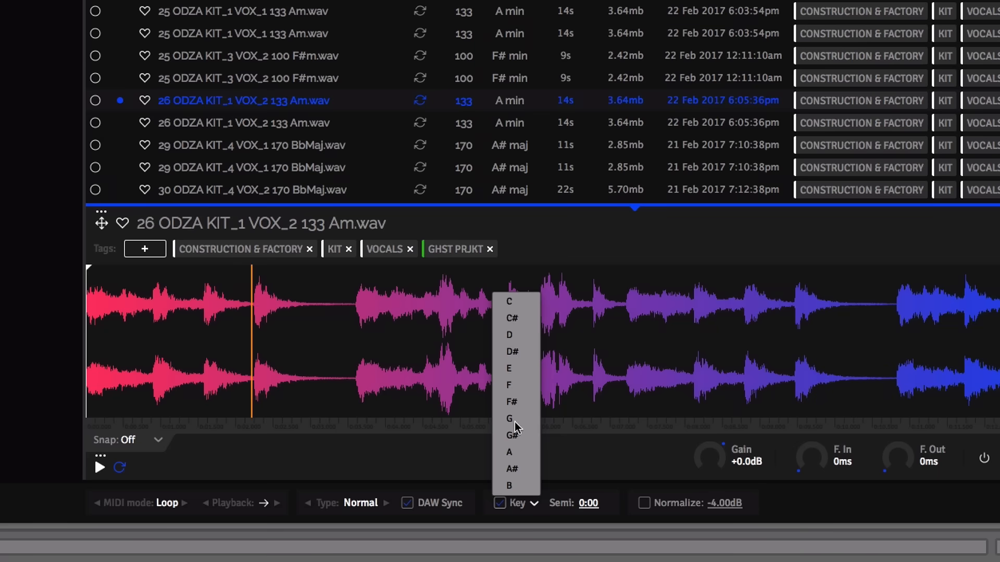
{"action": "left_click", "coordinate": [508, 367]}
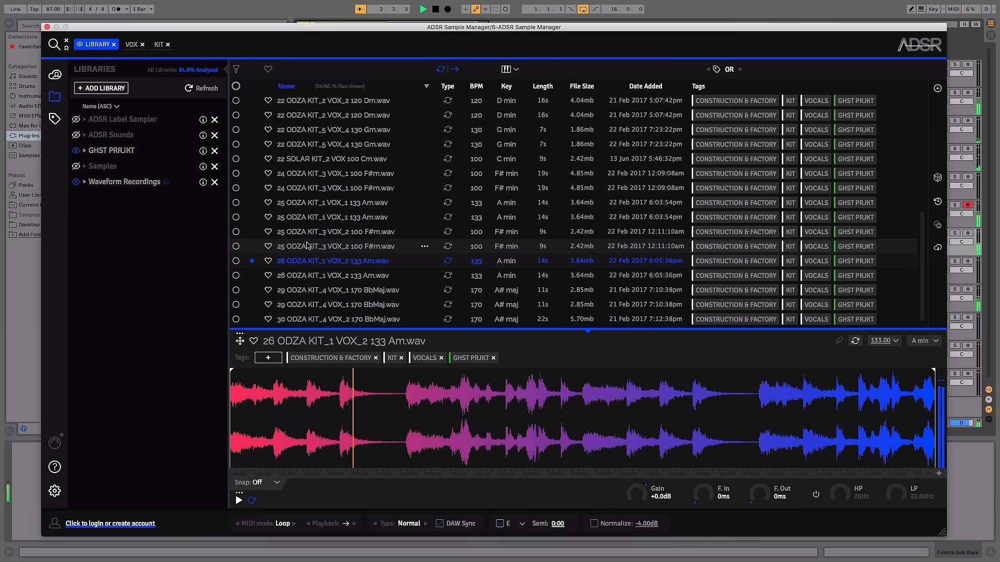
Audition 25 ODZA KIT_3 VOX_2 and another vocal loop, ending on the TOP LOOPS 01 drum loop.
{"action": "left_click", "coordinate": [332, 231]}
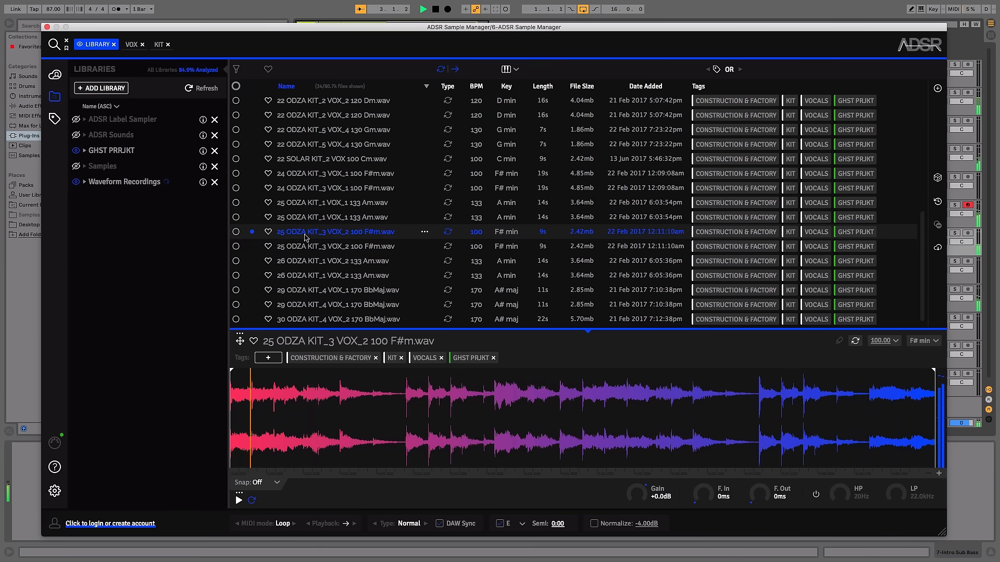
{"action": "scroll", "scroll_direction": "down", "scroll_amount": 3}
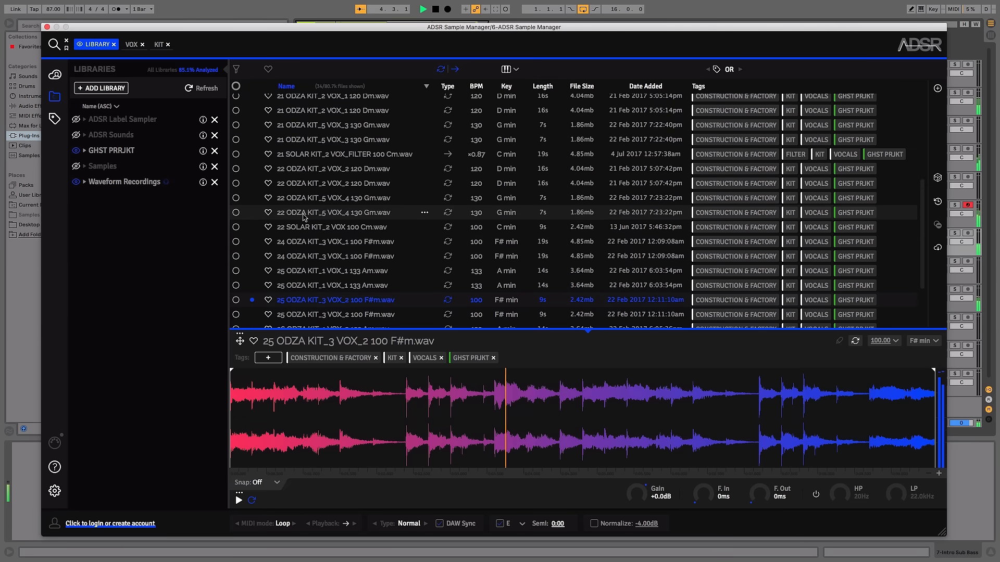
{"action": "left_click", "coordinate": [333, 212]}
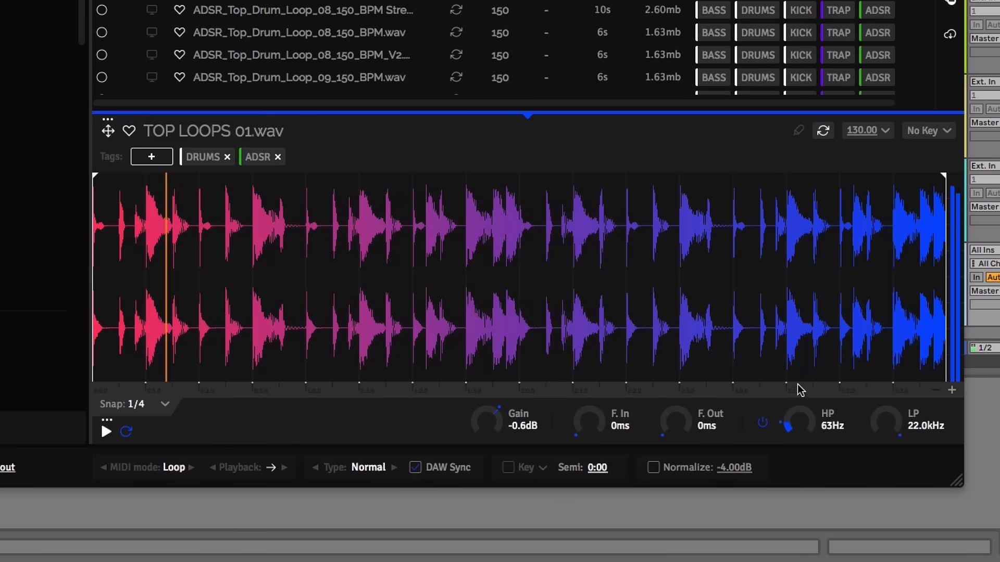
Sweep the HP cutoff up then down to 34 Hz and adjust the fade on TOP LOOPS 01.
{"action": "left_click_drag", "start_coordinate": [792, 422], "coordinate": [800, 409]}
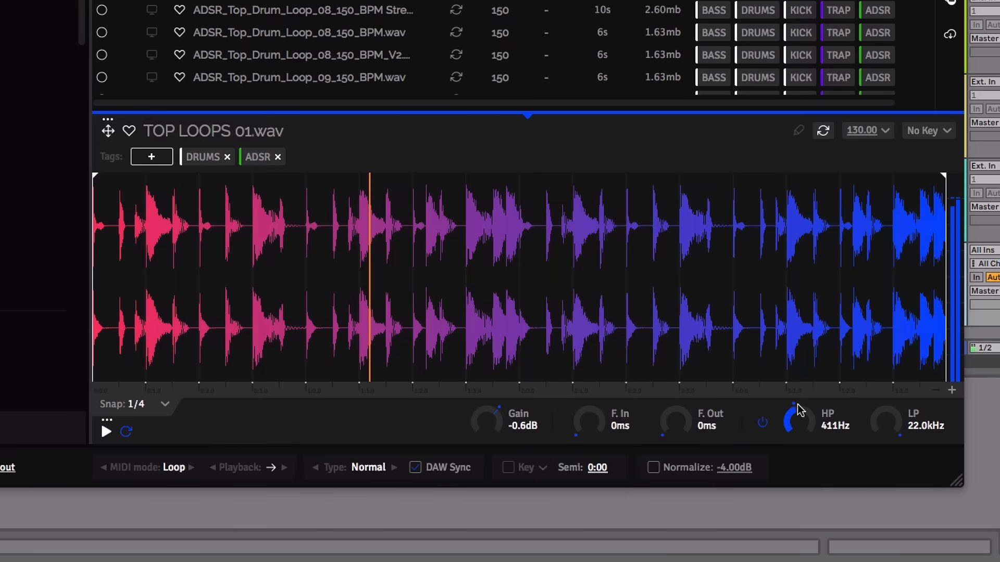
{"action": "left_click_drag", "start_coordinate": [796, 421], "coordinate": [796, 409]}
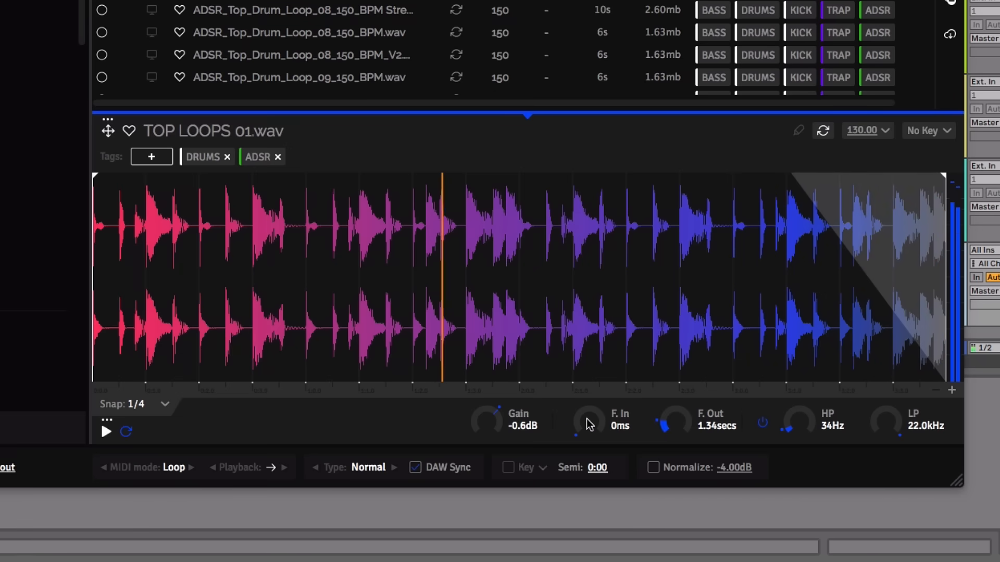
{"action": "left_click_drag", "start_coordinate": [584, 421], "coordinate": [584, 409]}
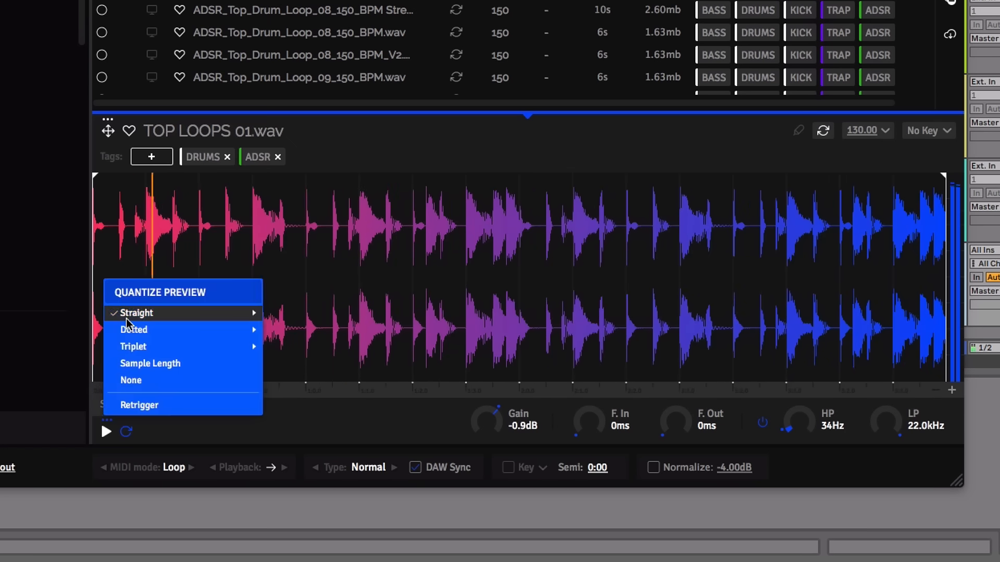
Keep preview quantize on Straight and snap the waveform to straight 1/8 note divisions.
{"action": "left_click", "coordinate": [147, 405]}
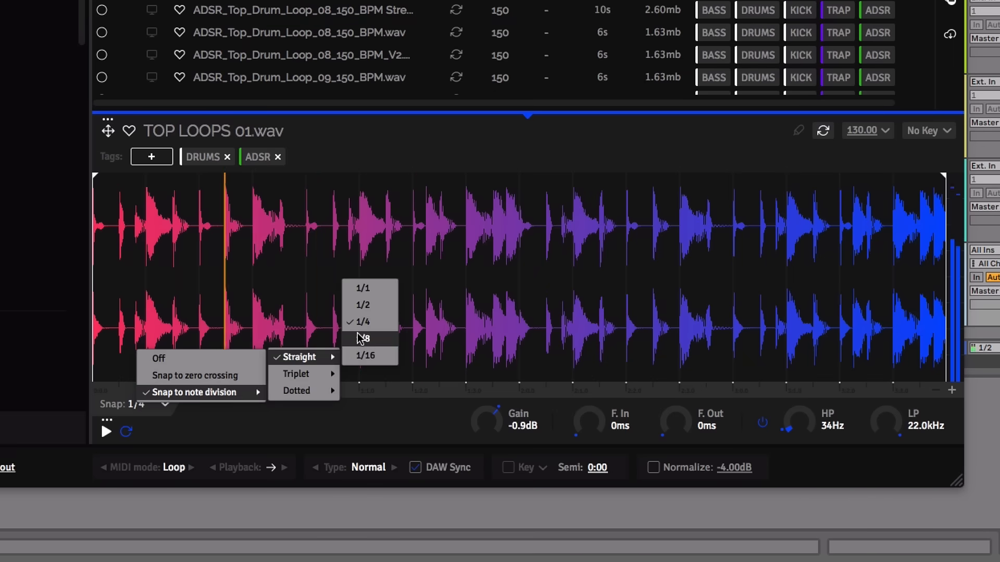
{"action": "left_click", "coordinate": [364, 338]}
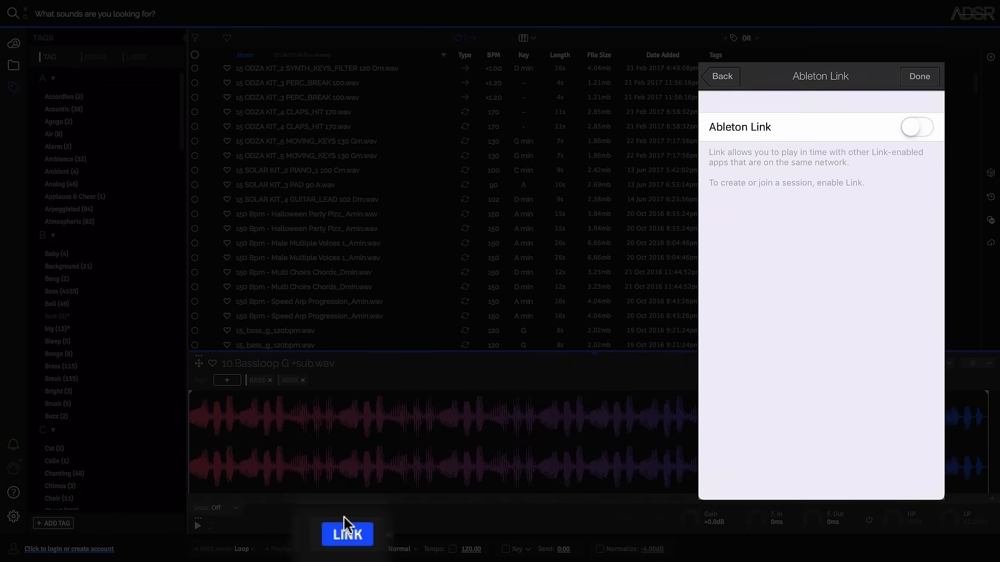
Turn Ableton Link on and close its settings panel.
{"action": "left_click", "coordinate": [915, 127]}
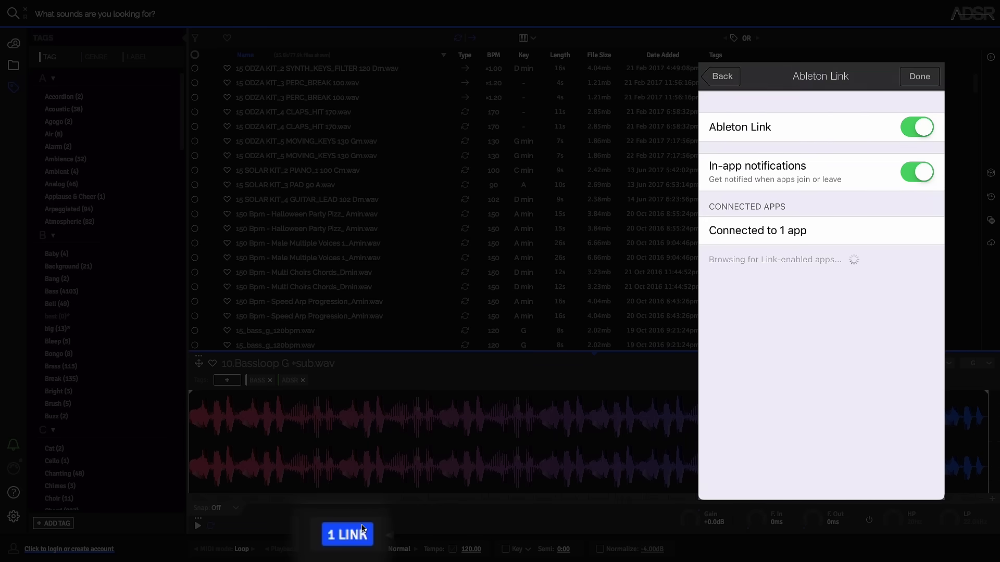
{"action": "left_click", "coordinate": [919, 76]}
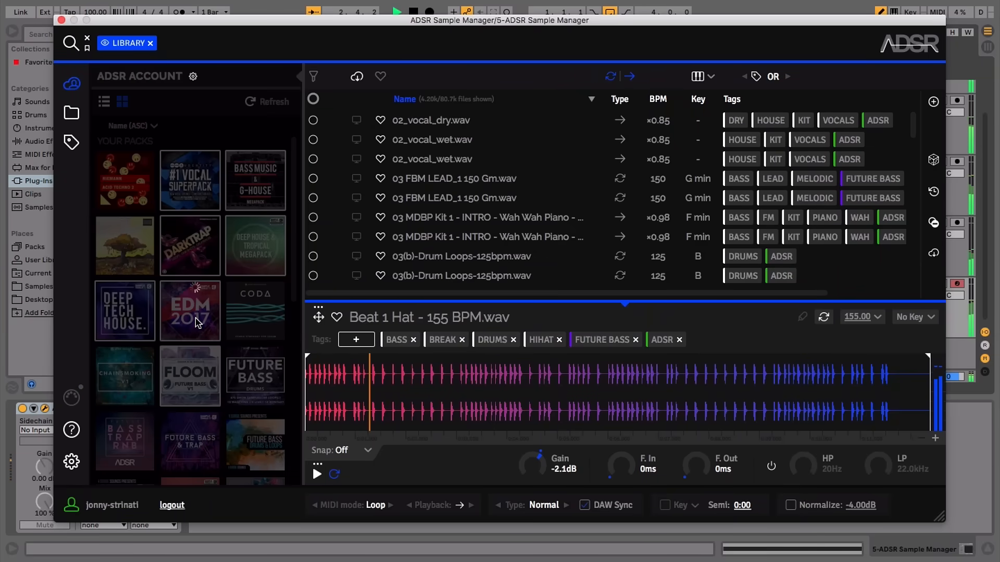
Enter the EDM 2017 pack from Your Packs and scroll through its sample list.
{"action": "left_click", "coordinate": [190, 311]}
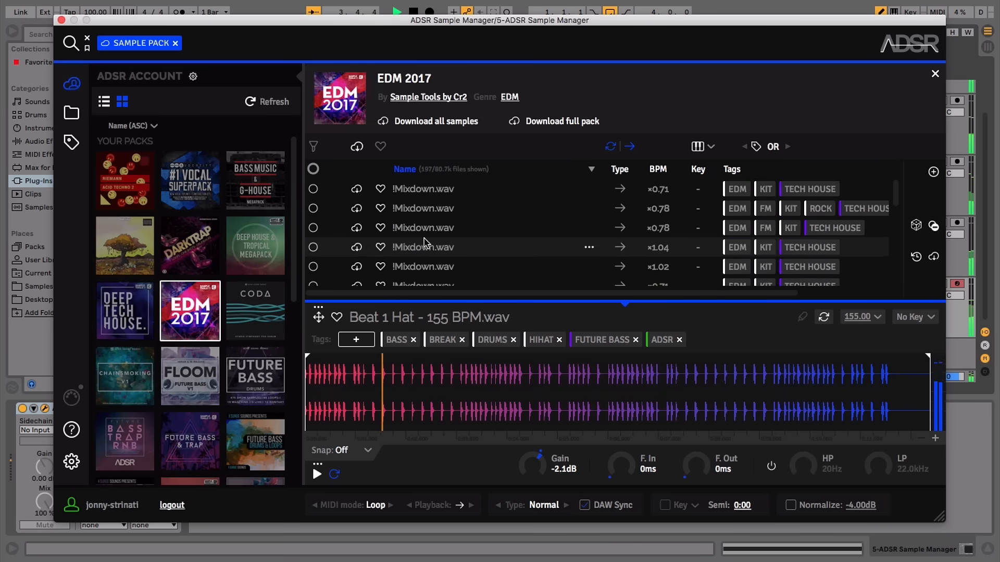
{"action": "scroll", "scroll_direction": "down", "scroll_amount": 3}
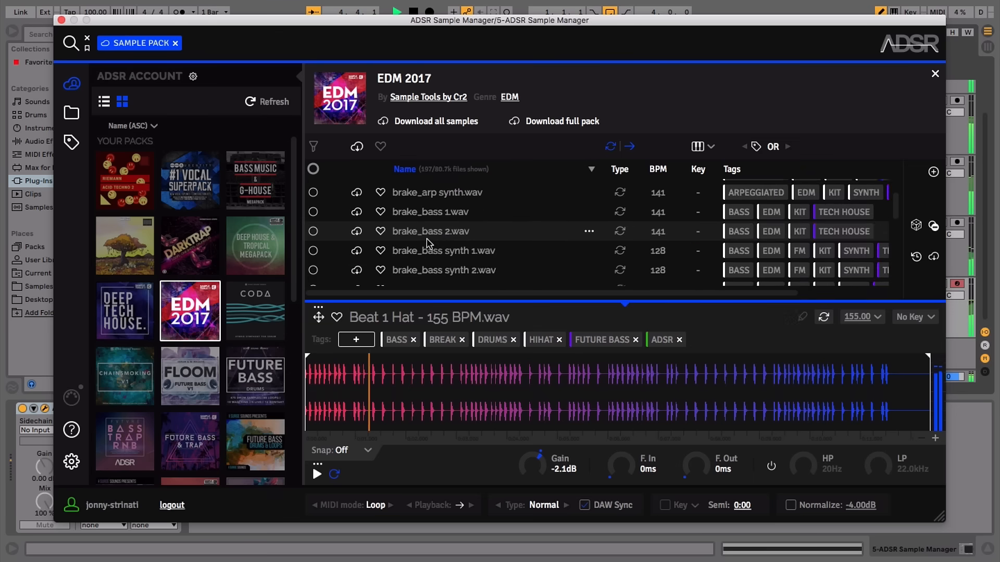
{"action": "scroll", "scroll_direction": "down", "scroll_amount": 3}
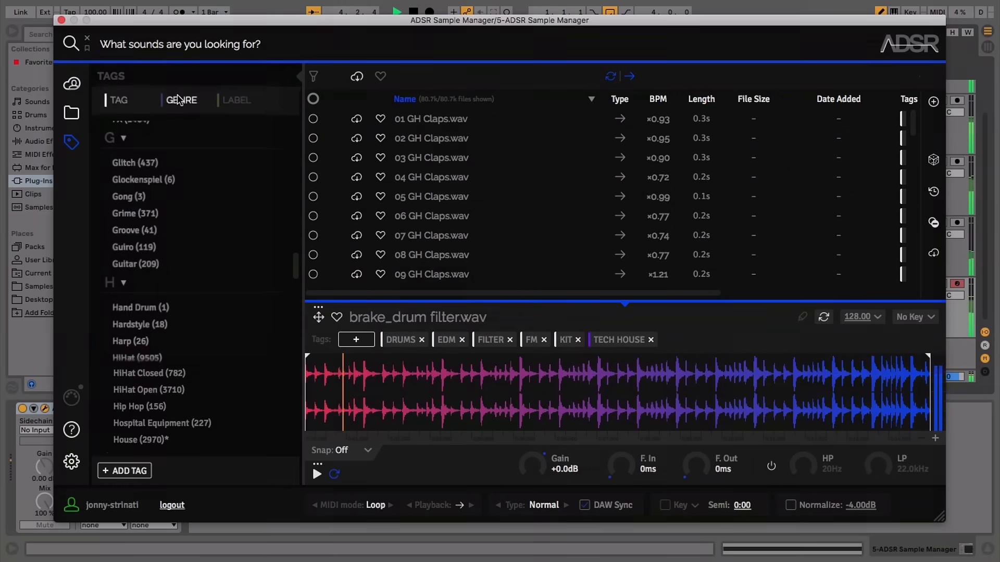
Filter the library to the Echo Sound Works label and select the 11 BH Drum Loop 124 Perc.
{"action": "left_click", "coordinate": [237, 100]}
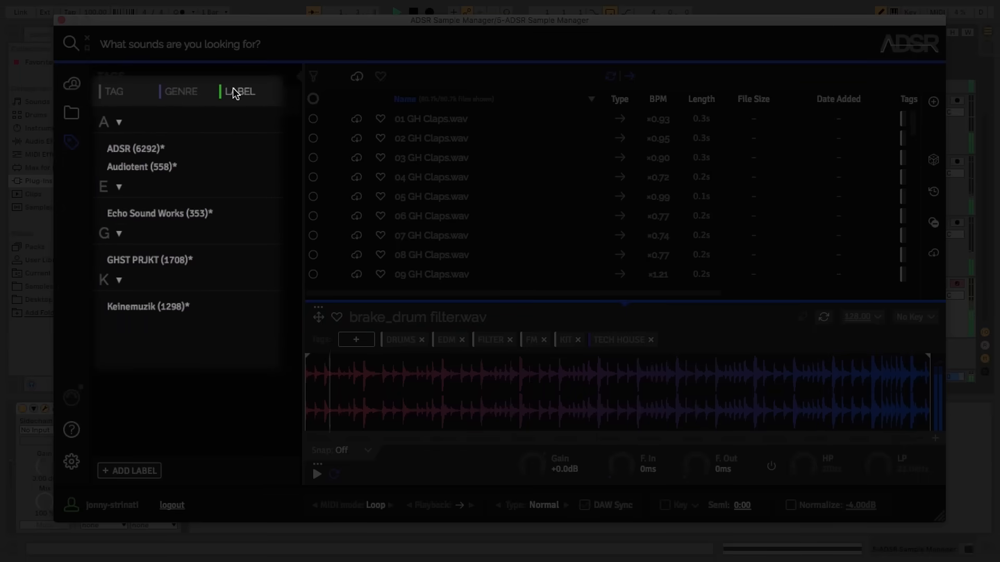
{"action": "left_click", "coordinate": [159, 212]}
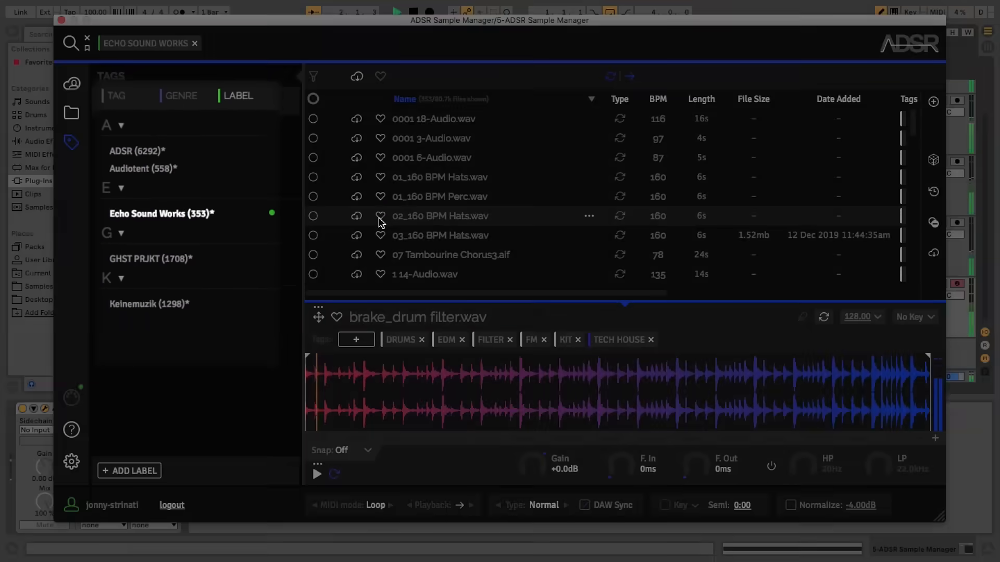
{"action": "left_click", "coordinate": [439, 177]}
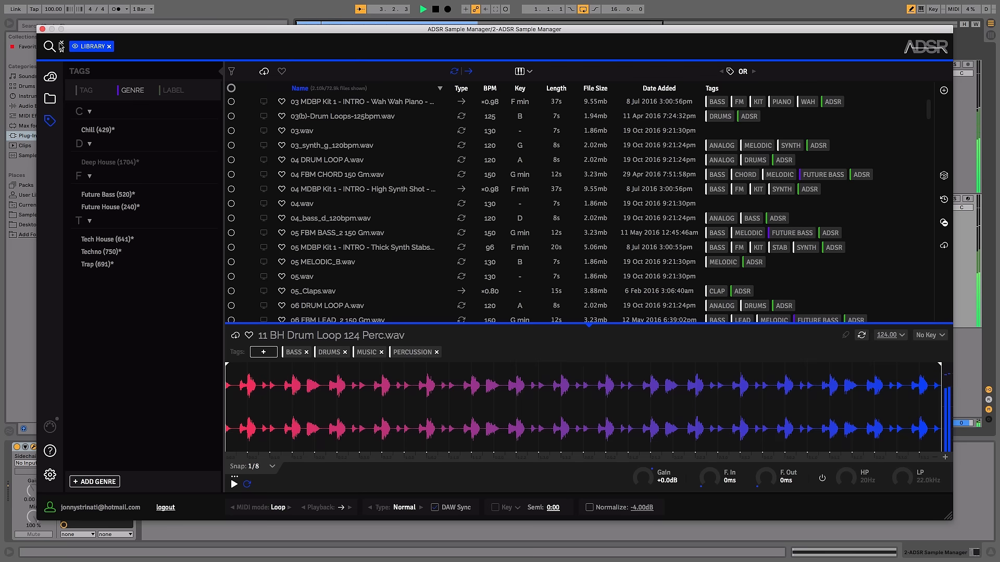
Clear the filter, narrow to the Chill genre, and start a 'dr' drum-tag search term.
{"action": "left_click", "coordinate": [109, 46]}
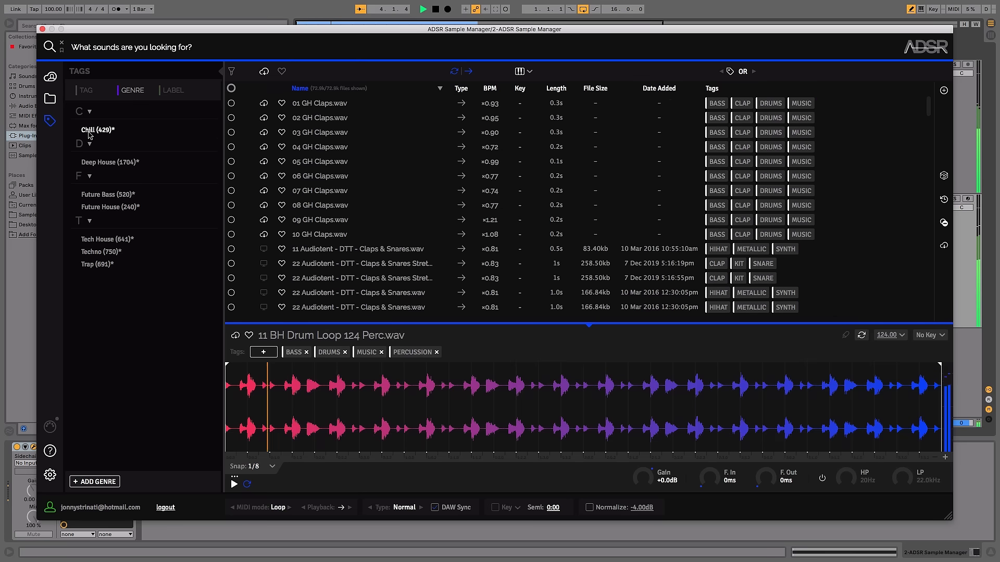
{"action": "left_click", "coordinate": [98, 129]}
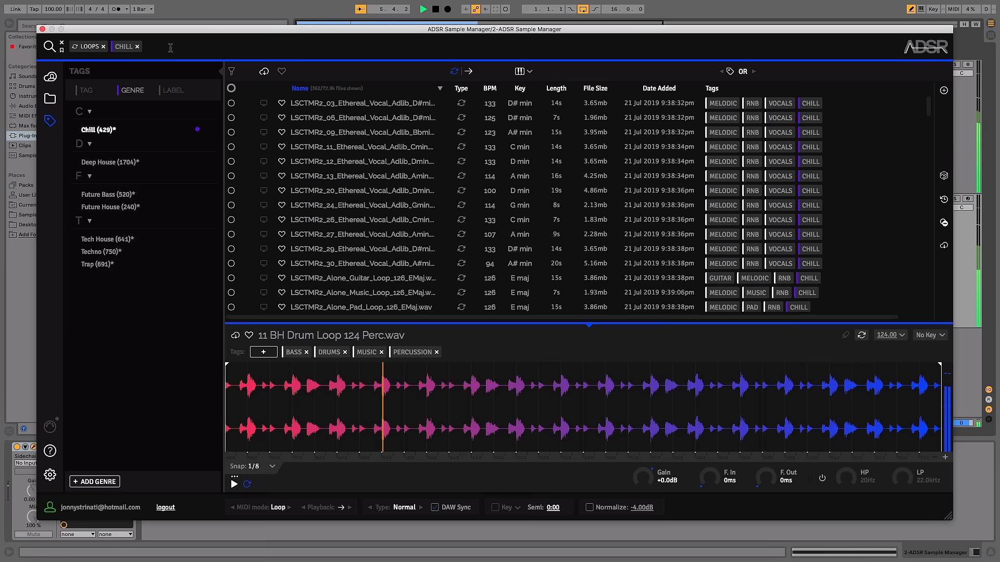
{"action": "type", "text": "dr"}
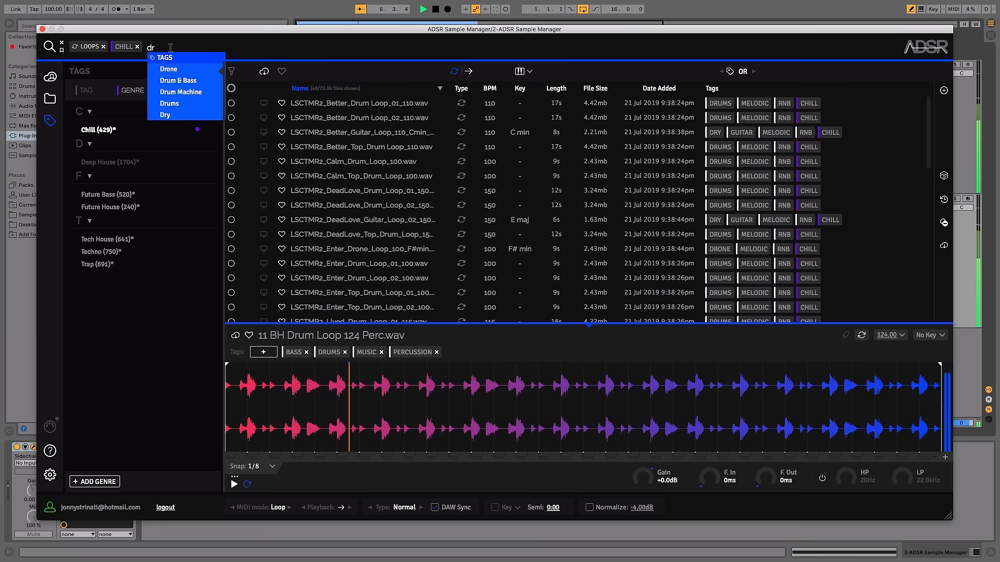